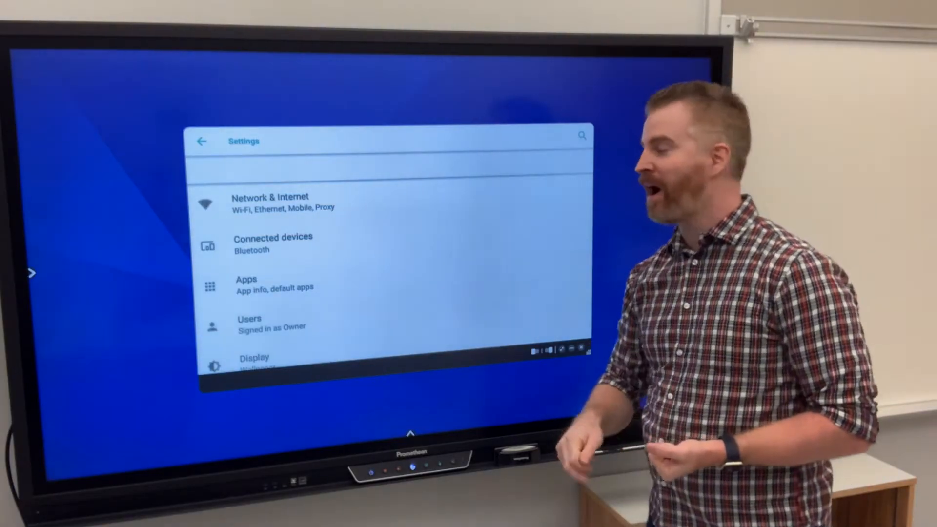
Scroll down the lined page beside the house outlines.
scroll("down", 3)
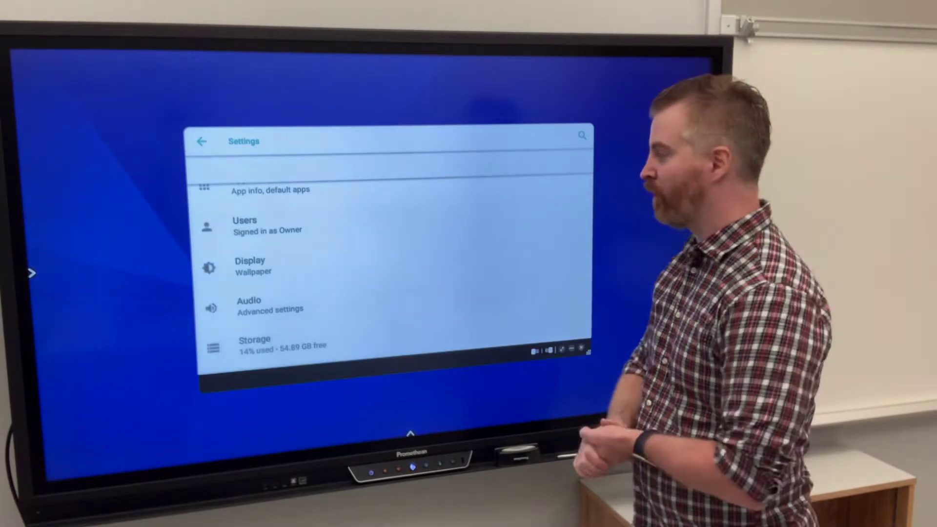
scroll("down", 3)
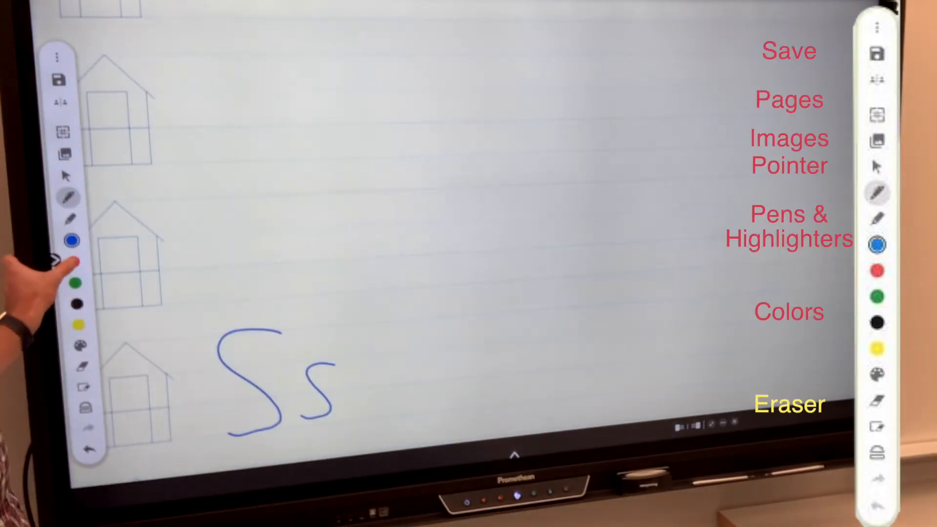
Switch the pen to red, choose another pen option, and open the full colour palette.
left_click(75, 272)
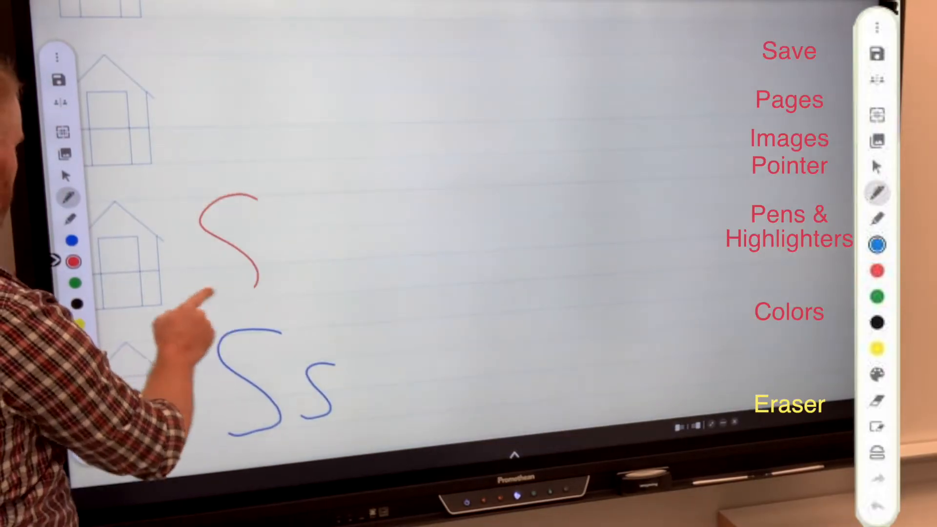
left_click(69, 197)
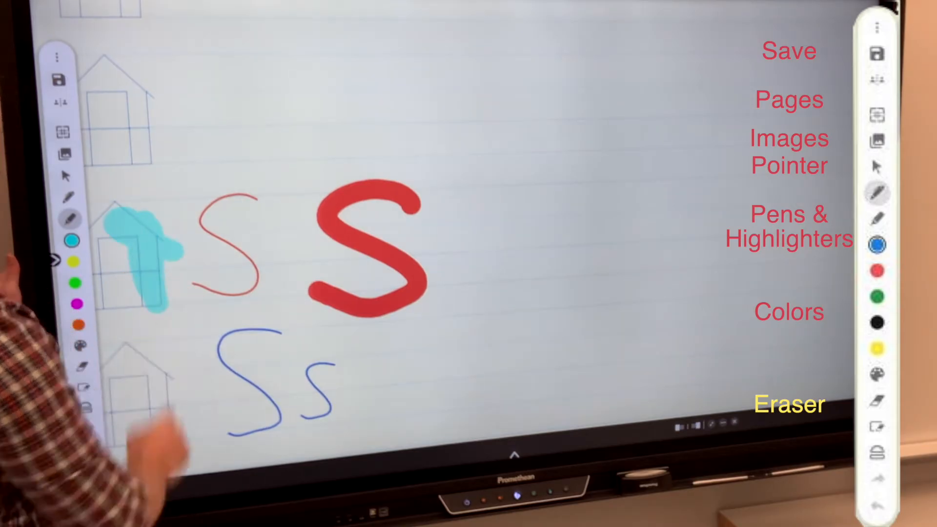
left_click(74, 341)
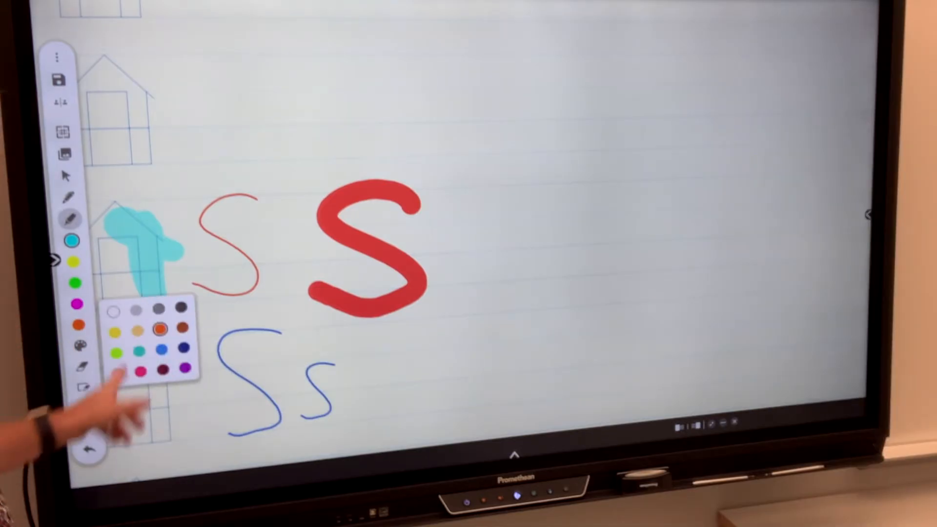